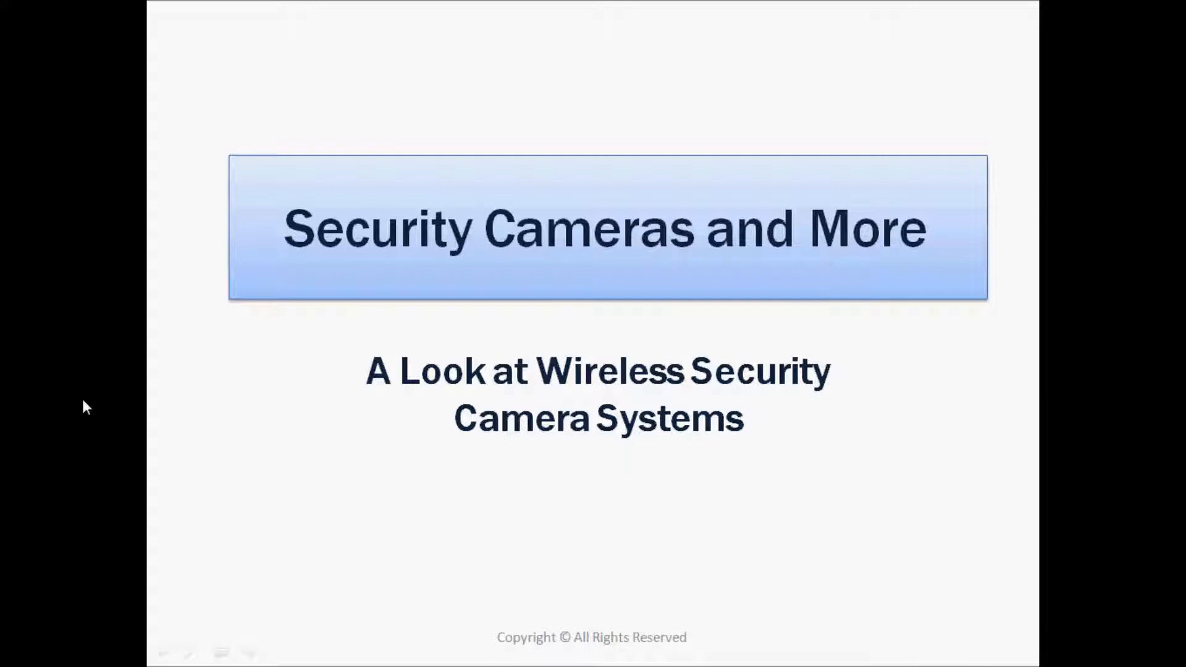
Step: Advance to slide 3 to hand-draw the camera on its mounting arm at left
key("Right")
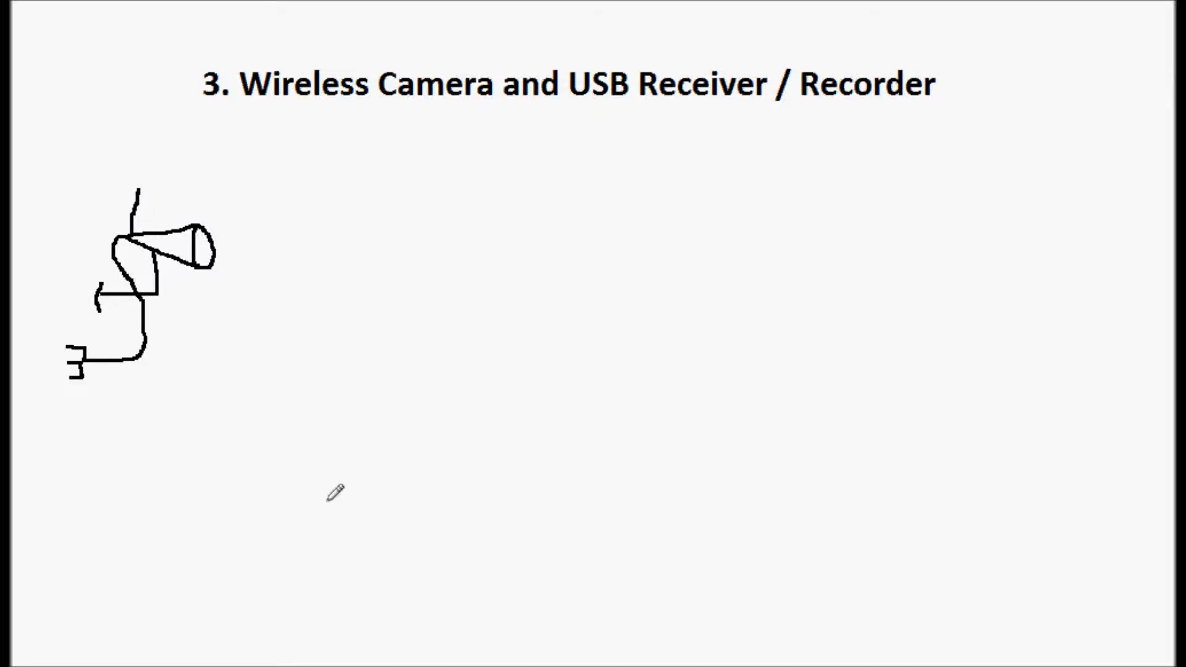
Step: Drag out a large rectangle across the slide's right side for the building
left_click_drag(639, 235, 1104, 639)
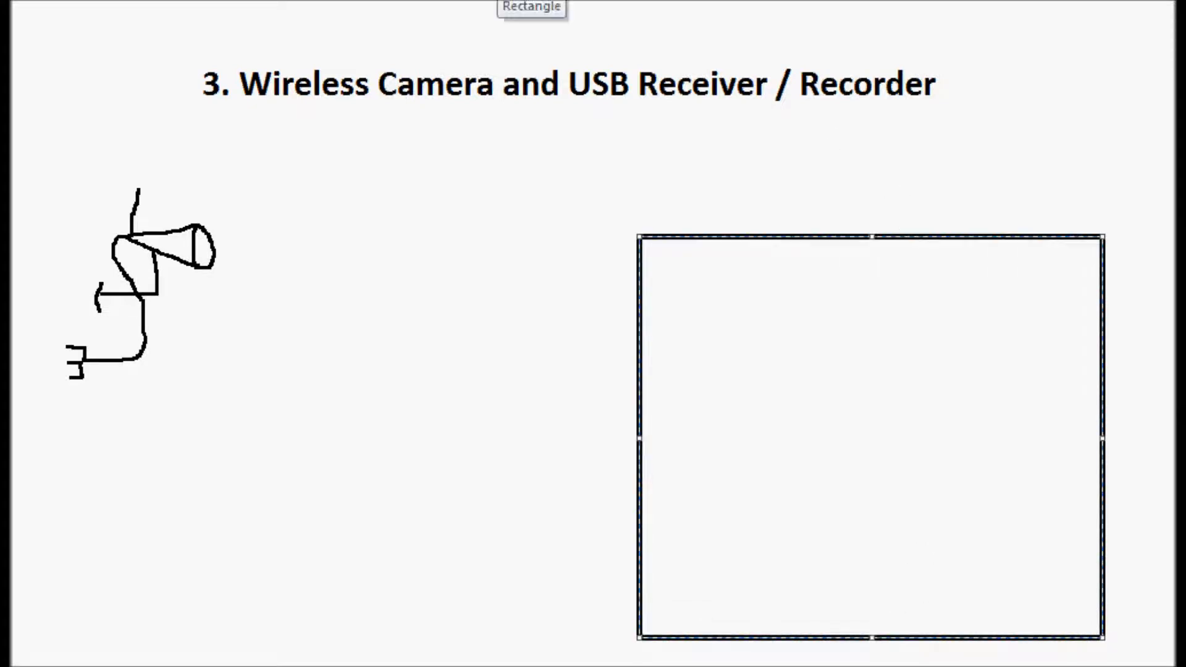